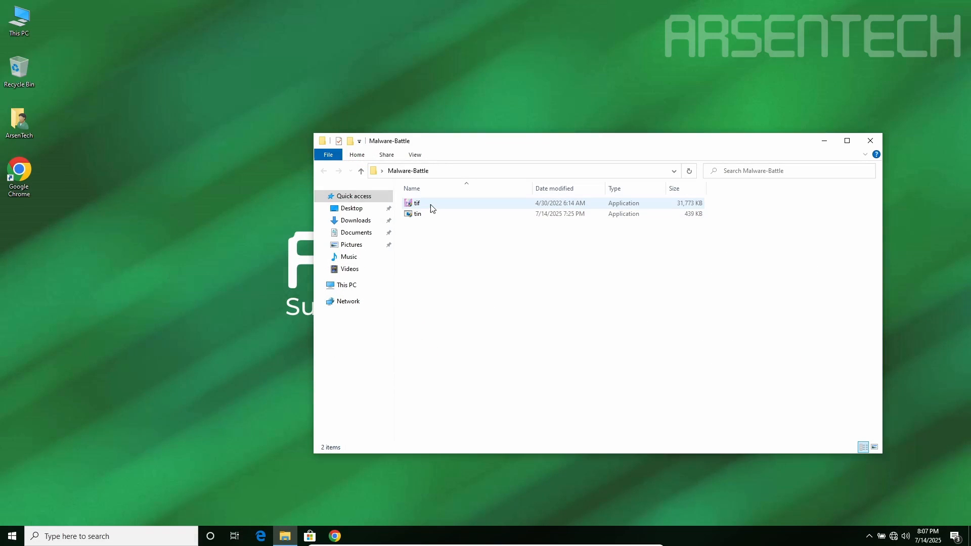
mouse_move(417, 204)
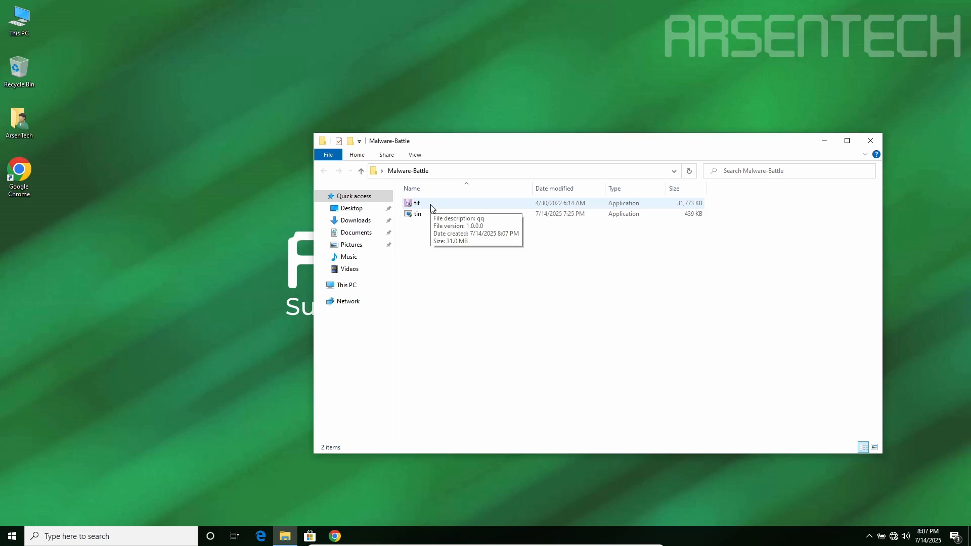
Step: Launch tif from the Malware-Battle folder and confirm its run prompt
double_click(417, 203)
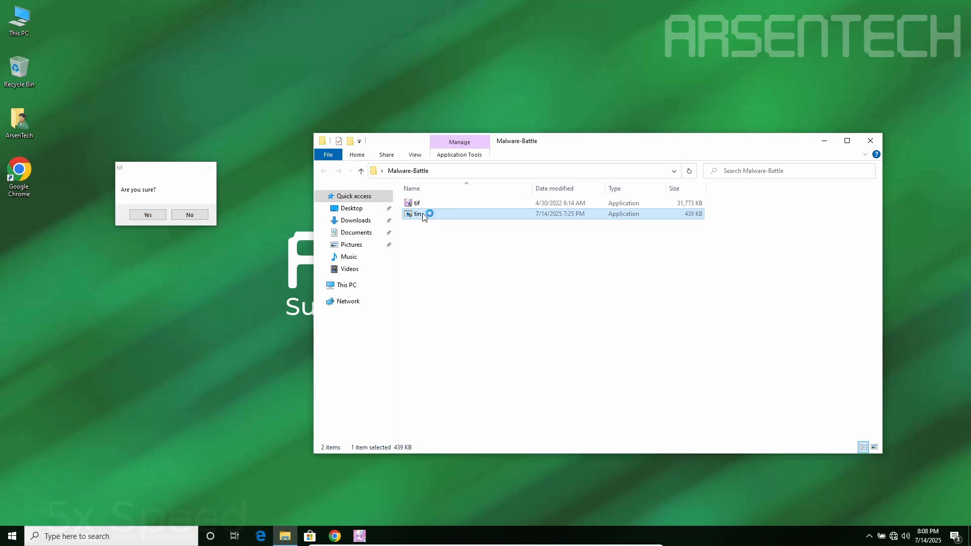
click(147, 215)
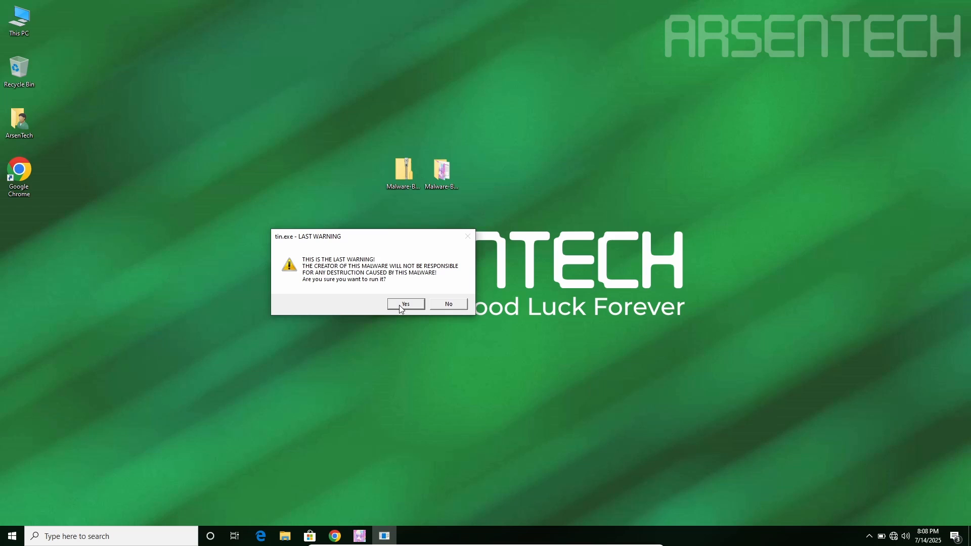
Step: Accept tin.exe's LAST WARNING with Yes so it runs alongside tif
click(404, 304)
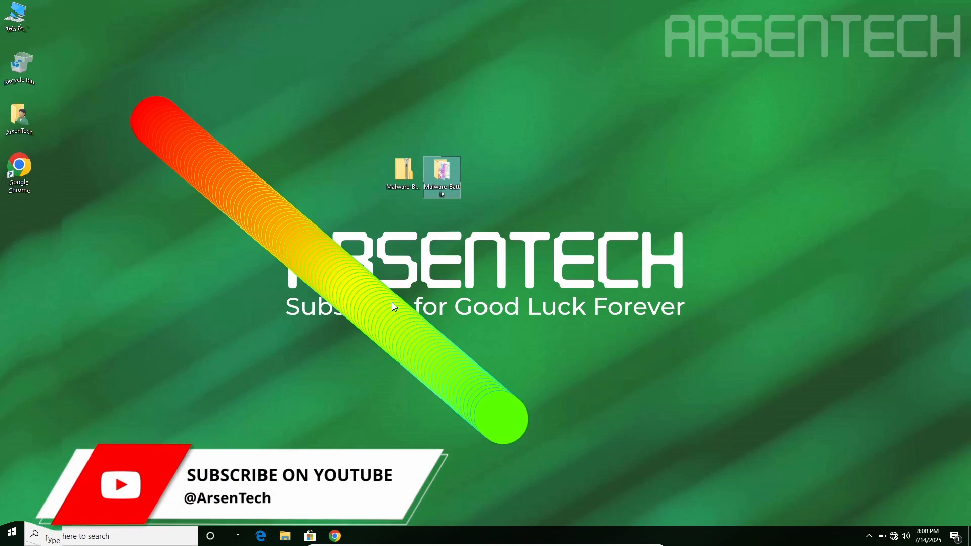
mouse_move(505, 434)
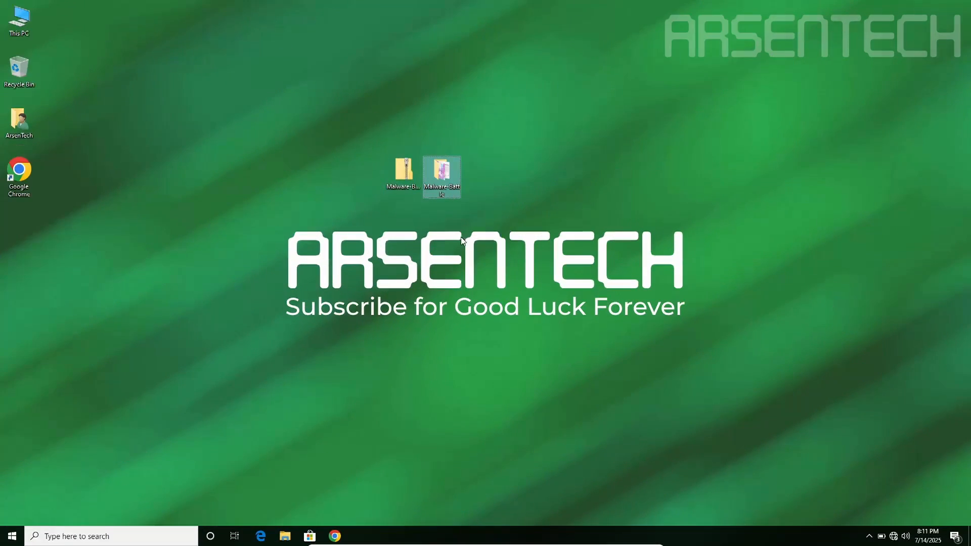
mouse_move(511, 222)
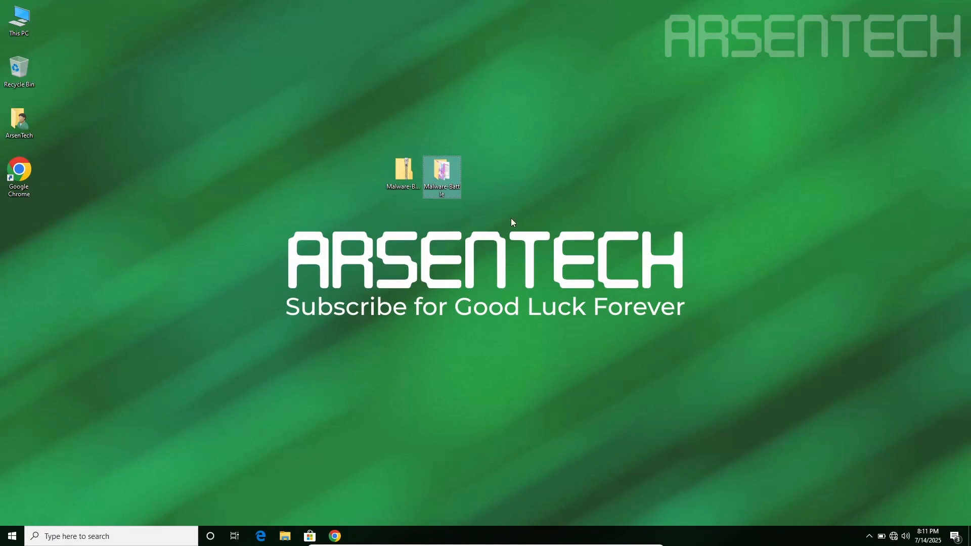
mouse_move(788, 326)
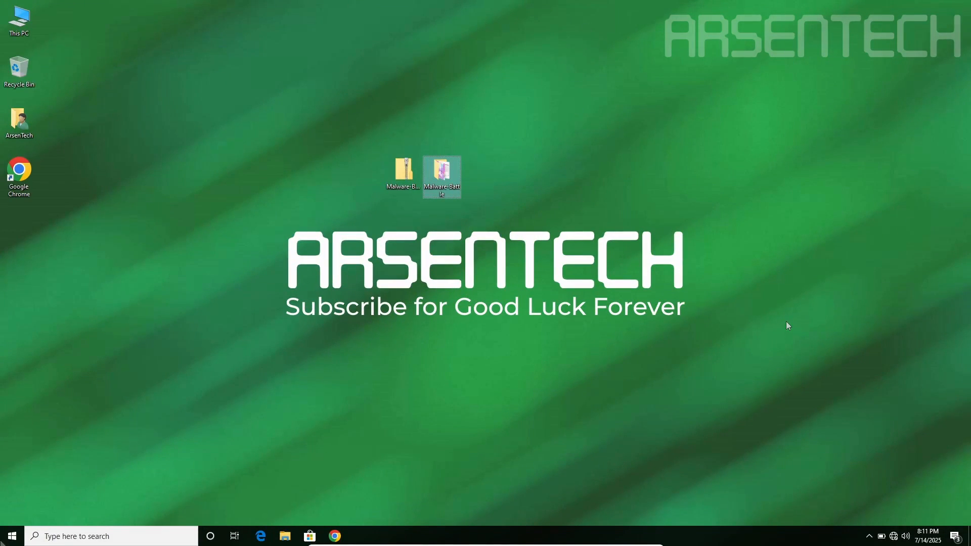
mouse_move(512, 214)
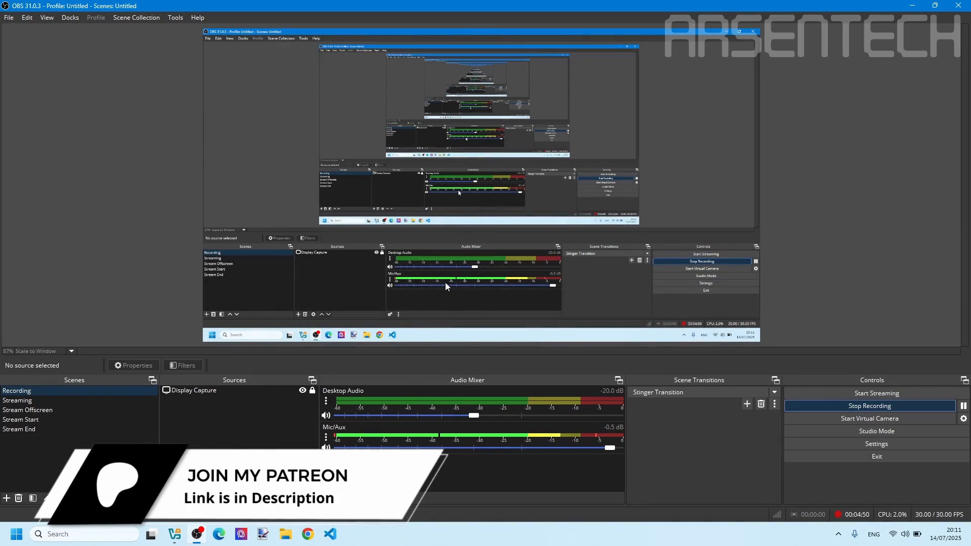
Step: Leave the crashed VM and bring up Oracle VirtualBox Manager on the host
click(174, 534)
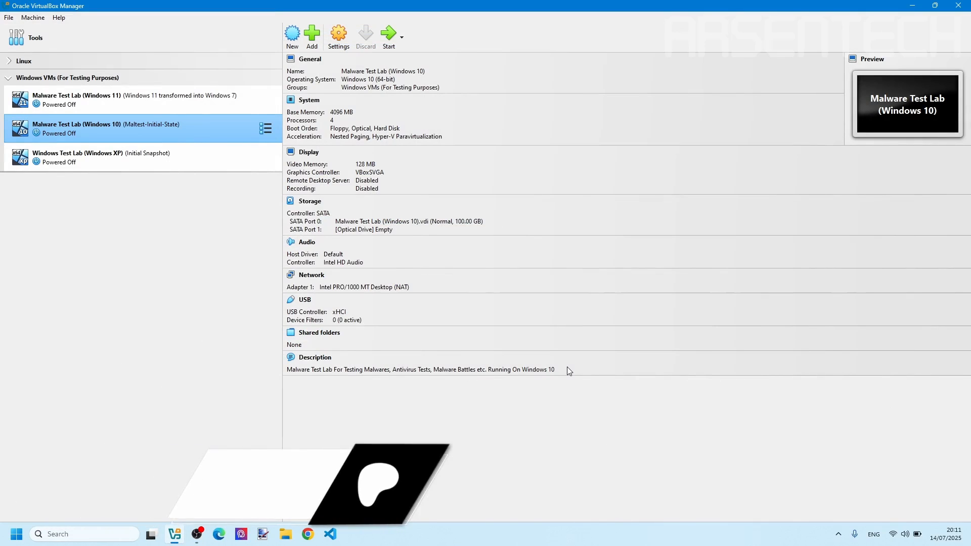
Step: Start the Malware Test Lab (Windows 10) machine again from VirtualBox Manager
click(388, 37)
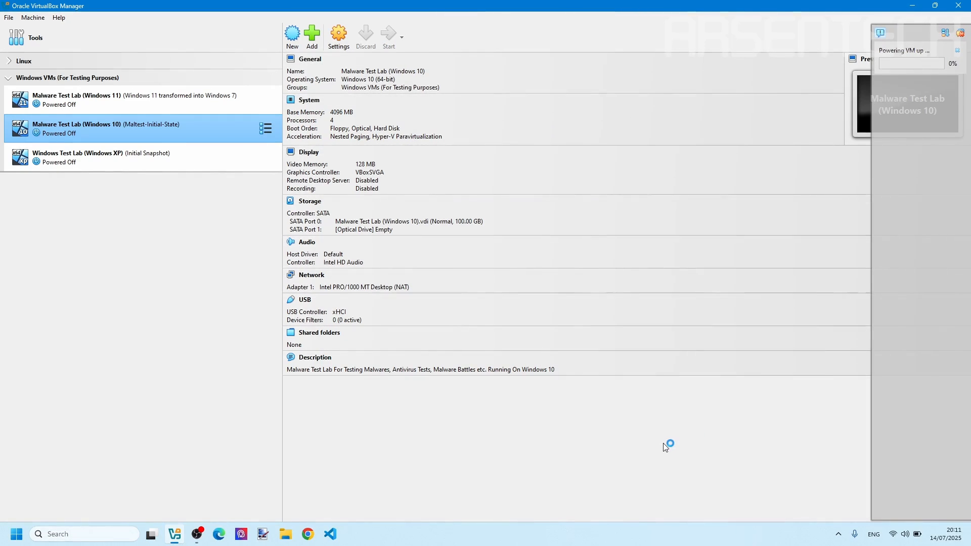
mouse_move(912, 209)
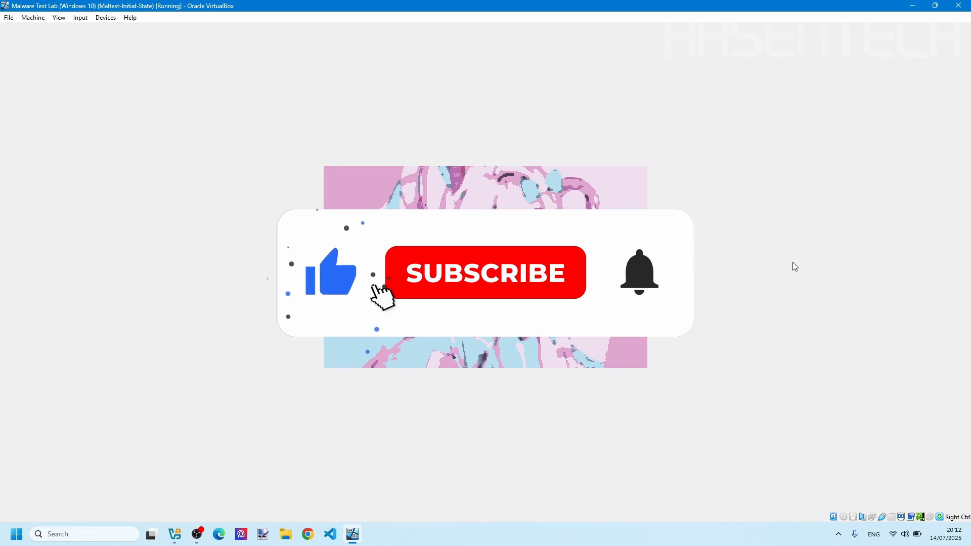
Step: Focus the VM window showing the pink anime MBR-overwrite boot image
click(485, 272)
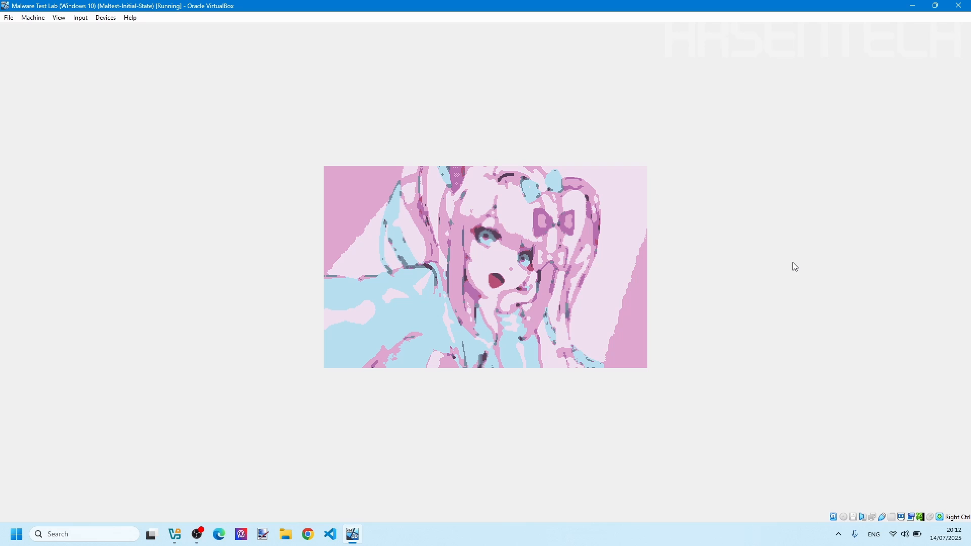
mouse_move(754, 283)
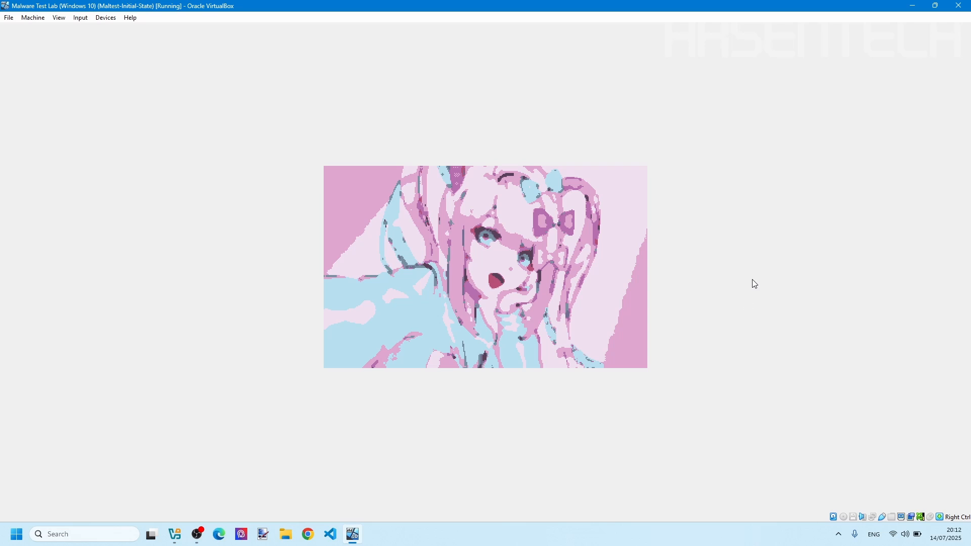